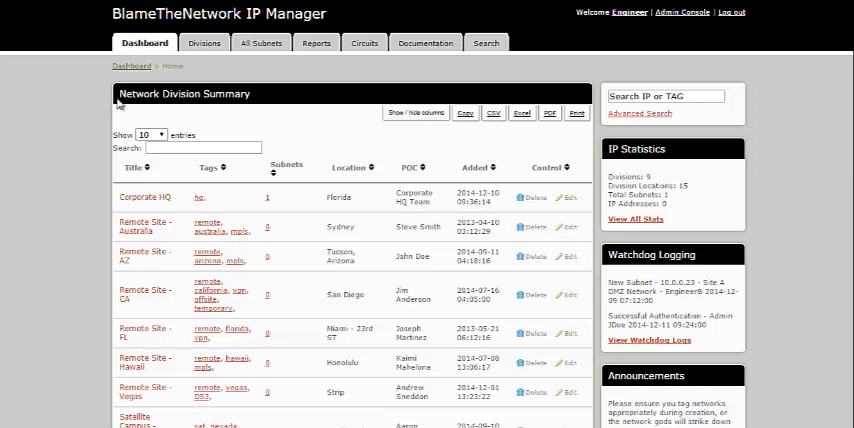
# Browse the network divisions and circuit manager lists, returning to the dashboard after each
pyautogui.click(204, 43)
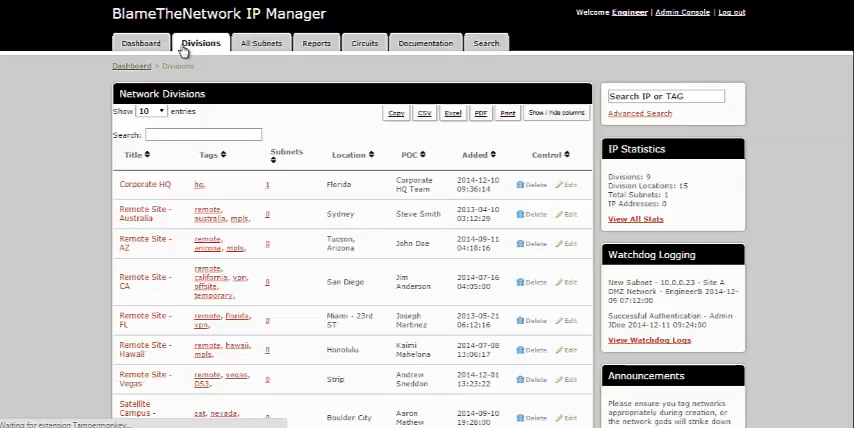
pyautogui.click(143, 42)
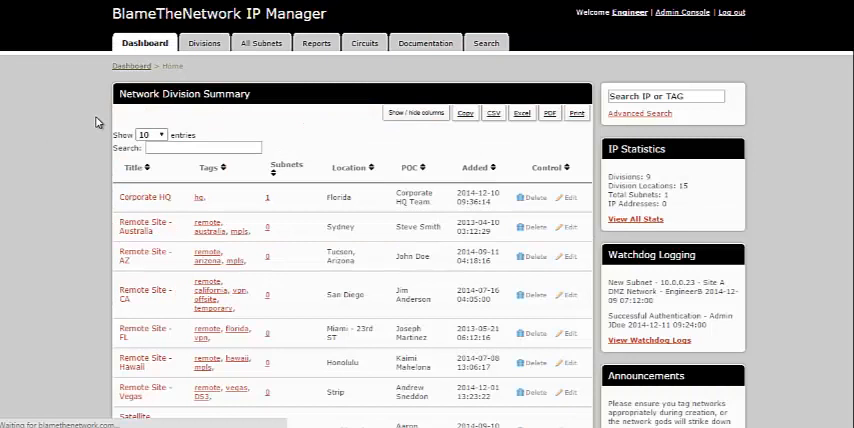
pyautogui.moveTo(217, 143)
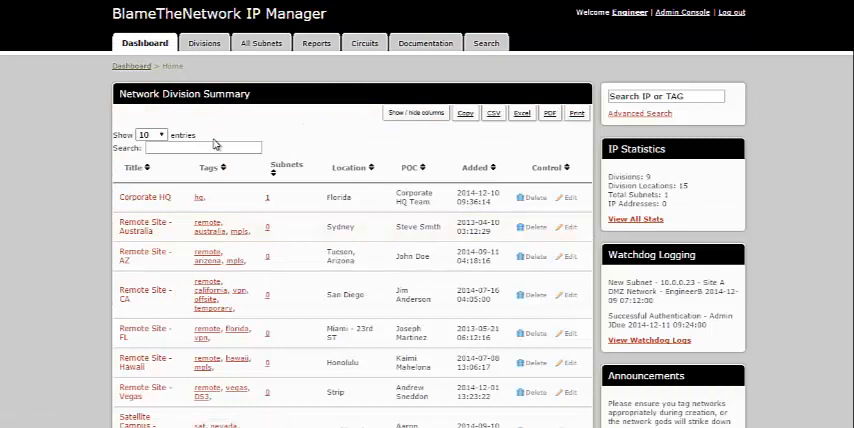
pyautogui.moveTo(368, 75)
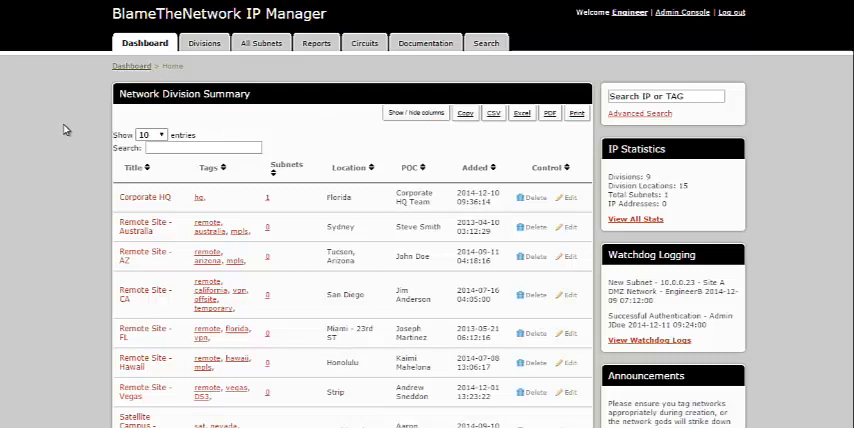
pyautogui.moveTo(72, 138)
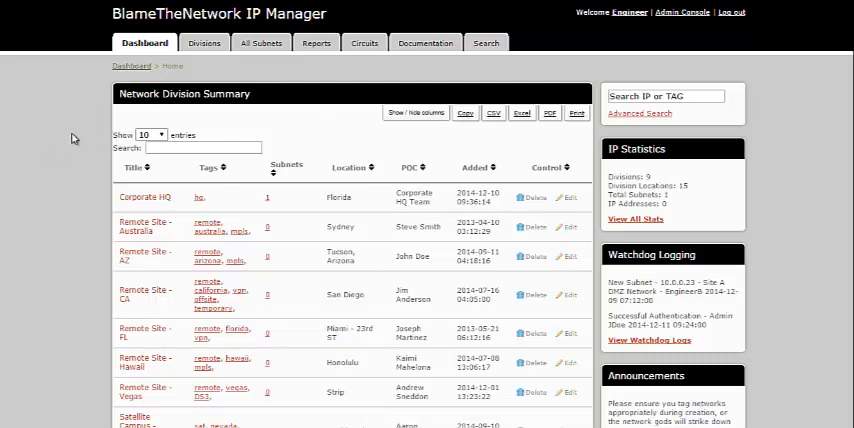
pyautogui.moveTo(83, 140)
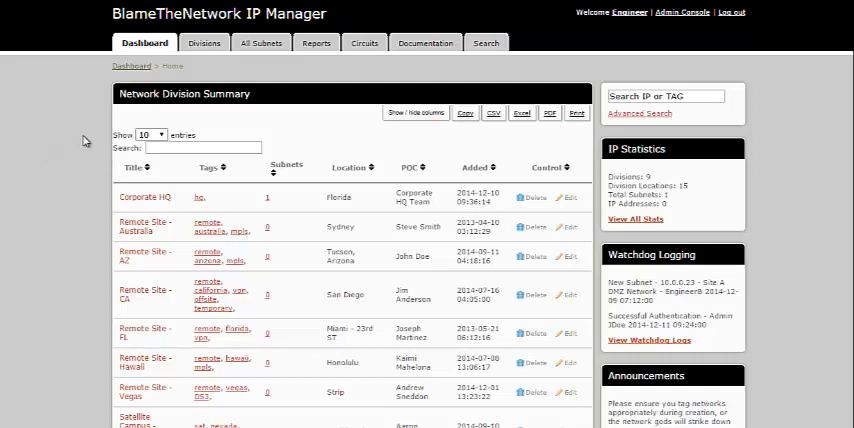
pyautogui.moveTo(78, 173)
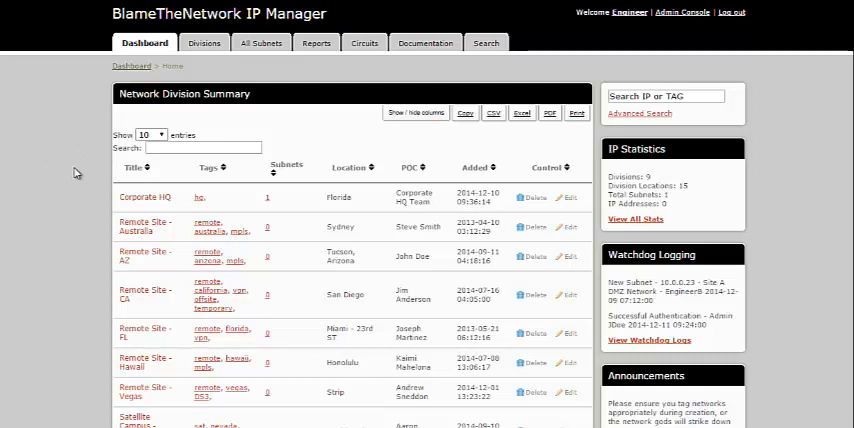
pyautogui.scroll(-3)
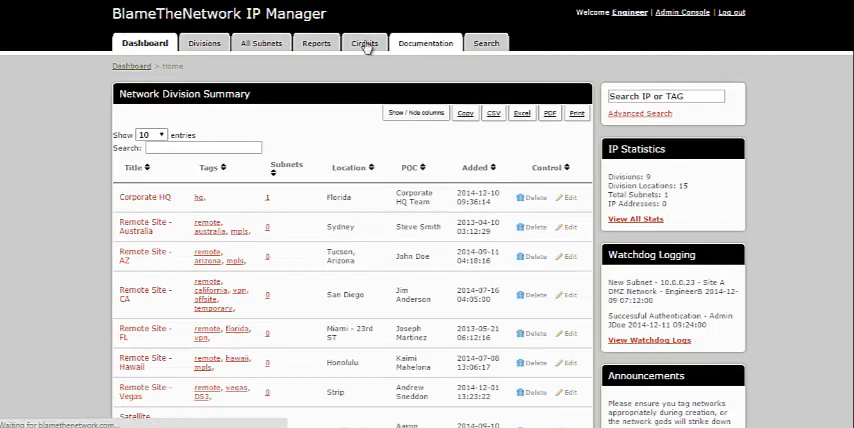
pyautogui.click(364, 43)
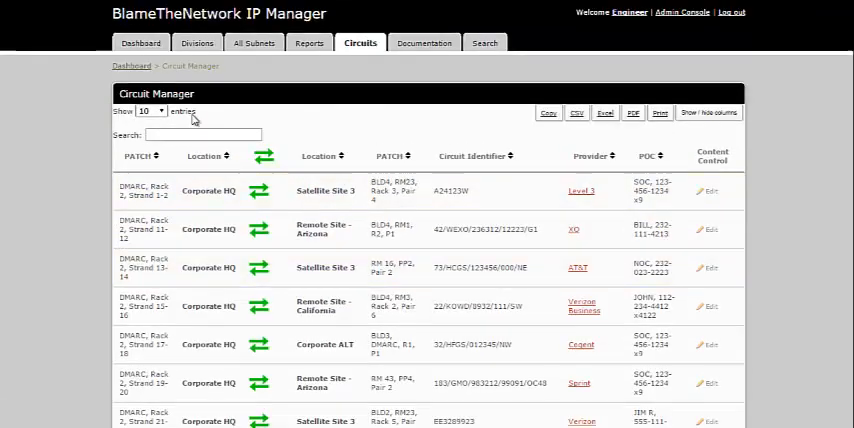
pyautogui.click(143, 43)
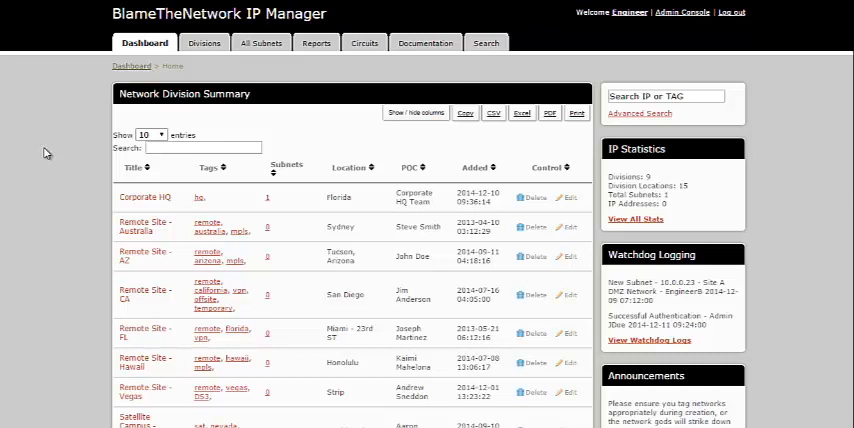
pyautogui.moveTo(71, 80)
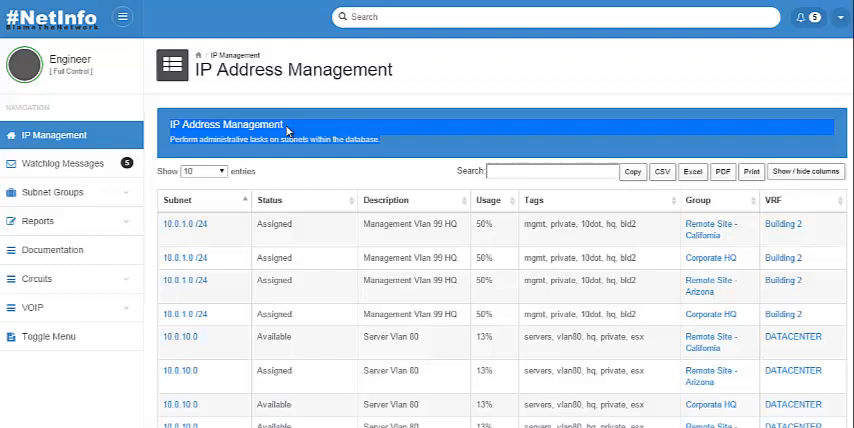
pyautogui.moveTo(280, 166)
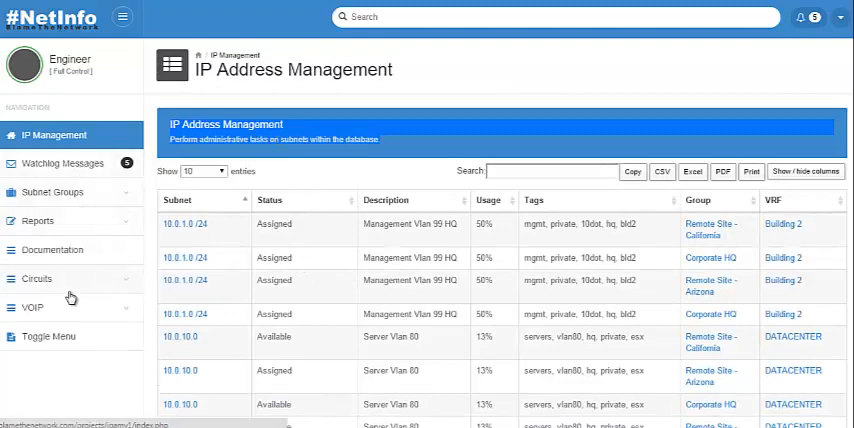
pyautogui.moveTo(58, 291)
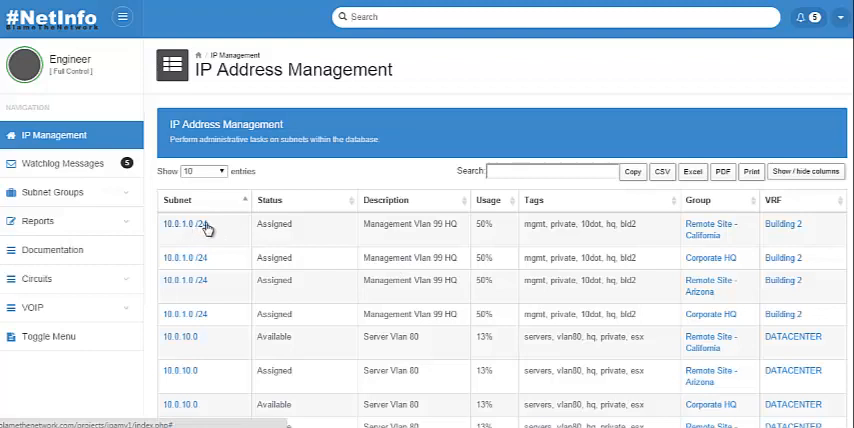
pyautogui.moveTo(180, 233)
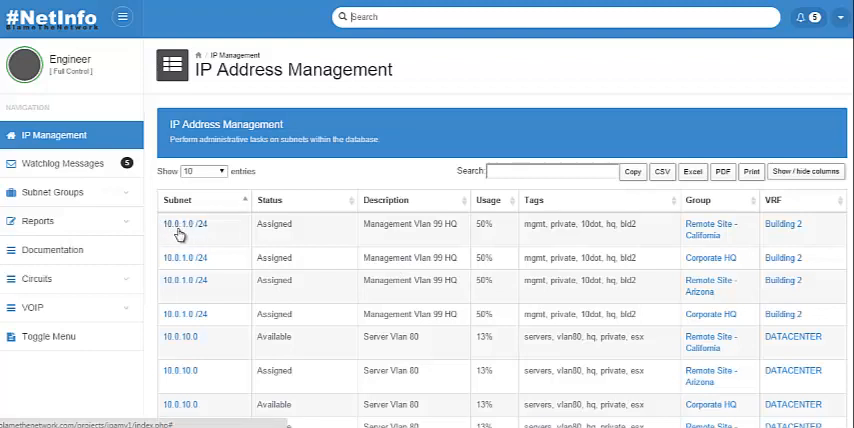
pyautogui.write('10.0.1.0')
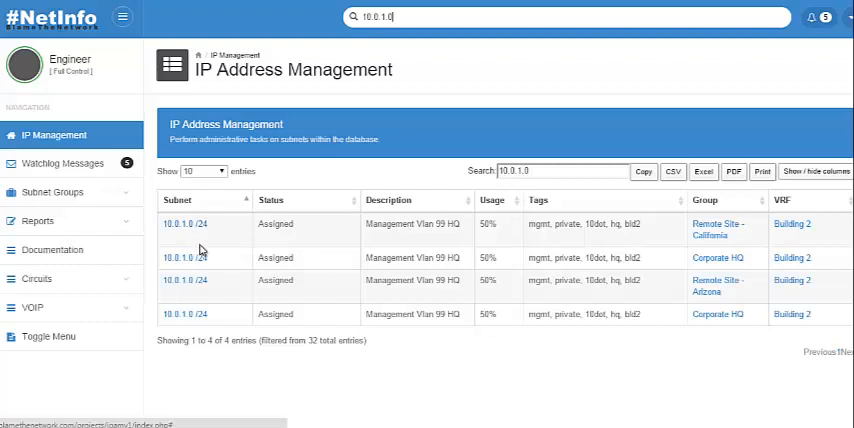
pyautogui.moveTo(400, 262)
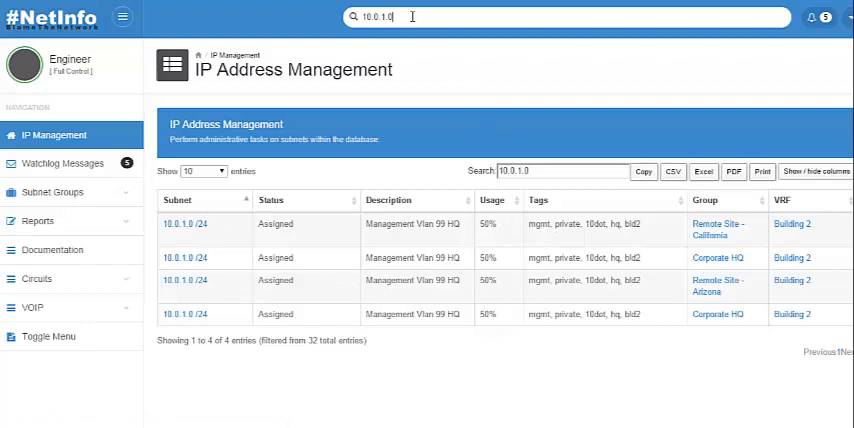
pyautogui.moveTo(433, 45)
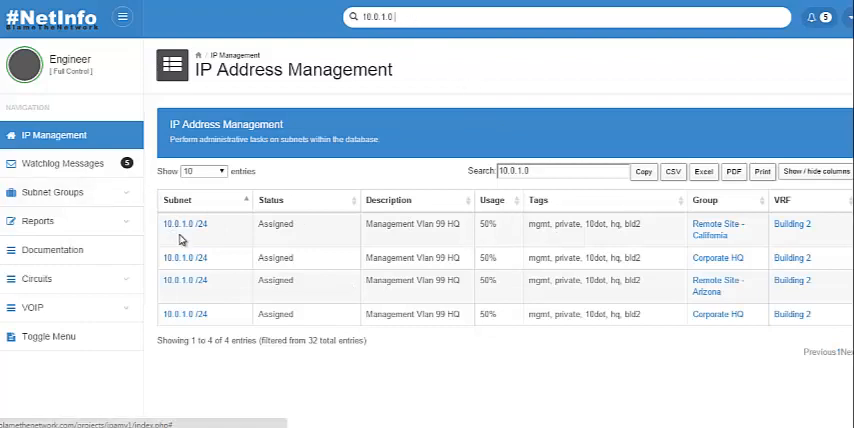
pyautogui.moveTo(464, 243)
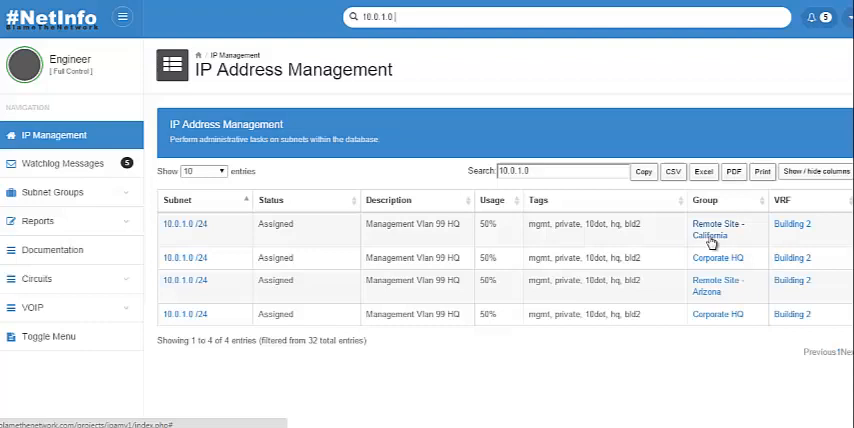
pyautogui.moveTo(419, 84)
pyautogui.write(' cali')
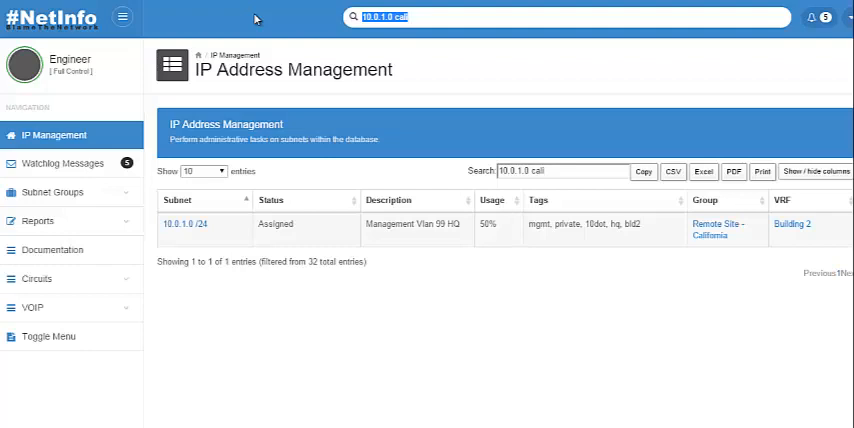
pyautogui.moveTo(489, 117)
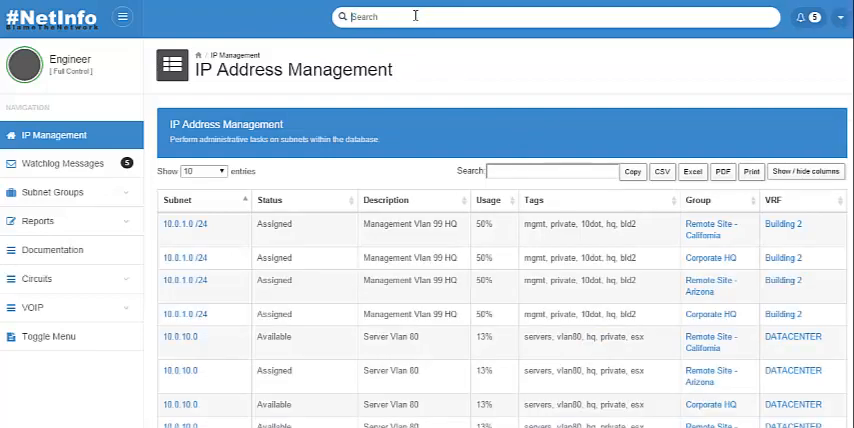
# Open Watchlog Messages to list the nine server and user notices
pyautogui.scroll(-3)
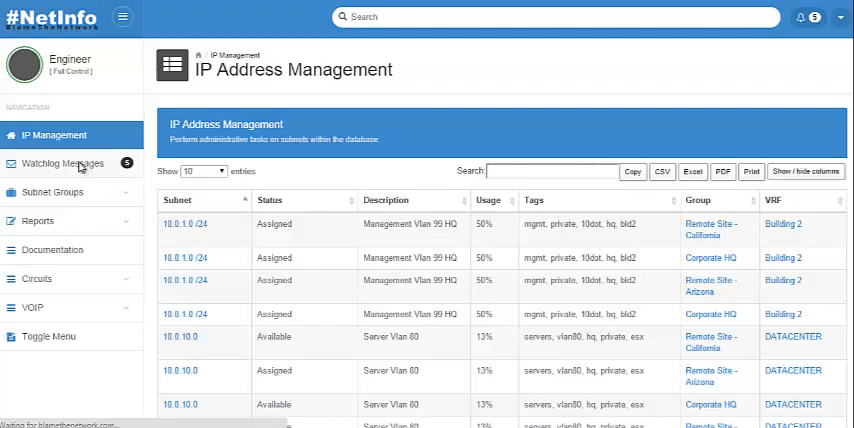
pyautogui.click(65, 163)
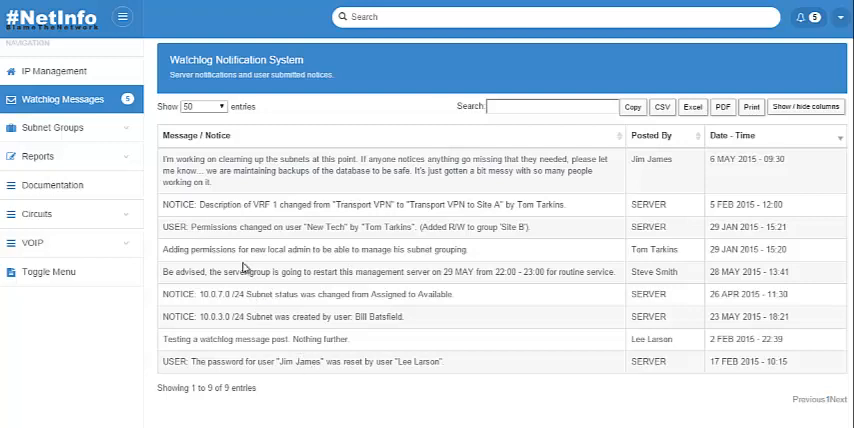
pyautogui.doubleClick(170, 227)
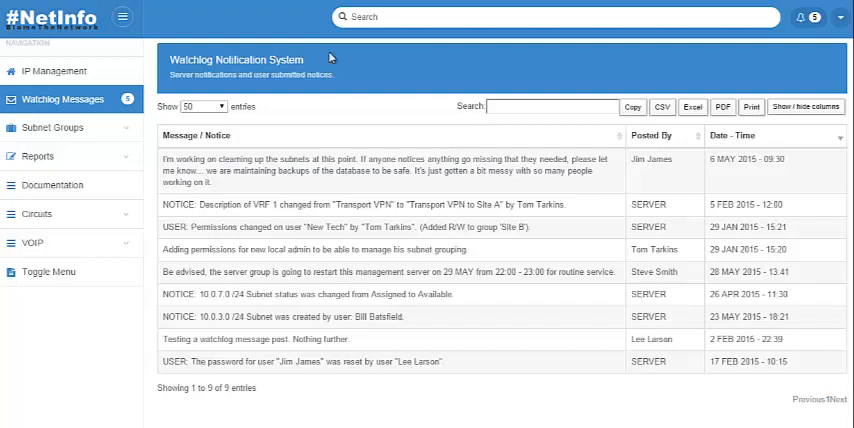
pyautogui.click(370, 16)
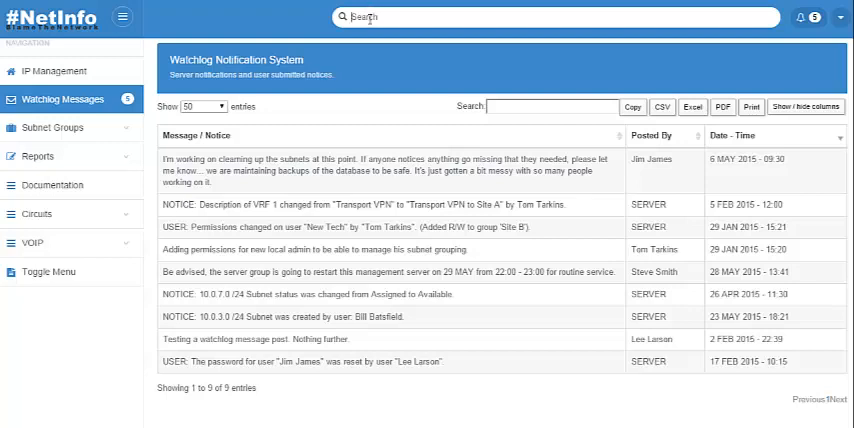
# Search the watchlog for NOTICE, narrowing it to four of nine entries
pyautogui.write('NOTICE')
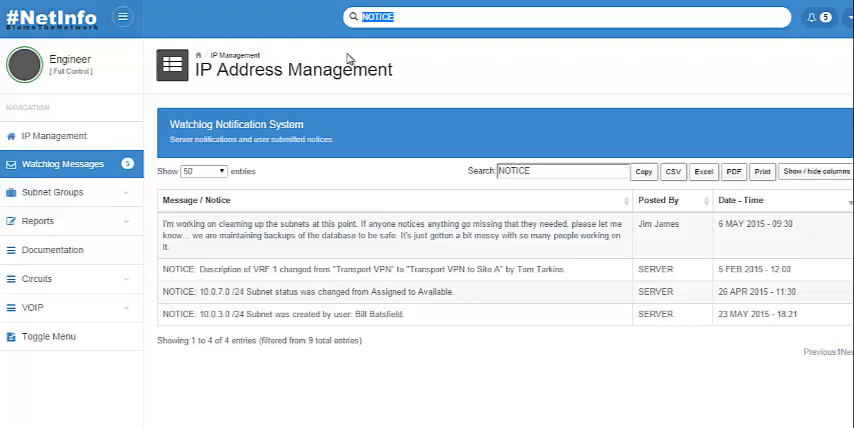
pyautogui.moveTo(350, 60)
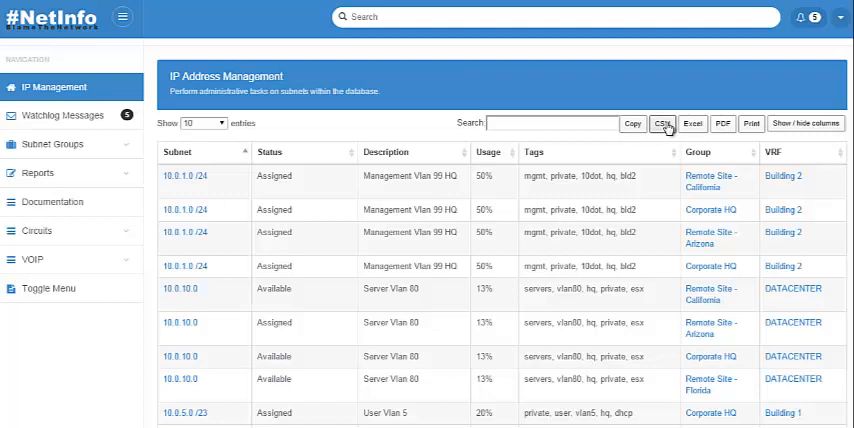
pyautogui.moveTo(728, 128)
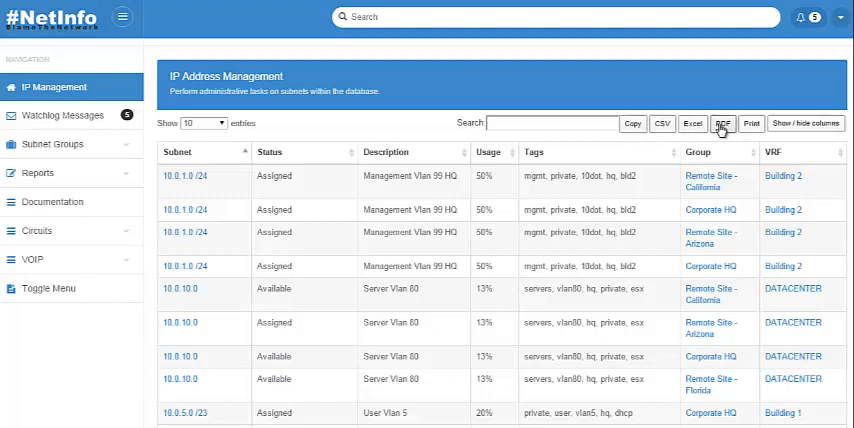
pyautogui.moveTo(751, 124)
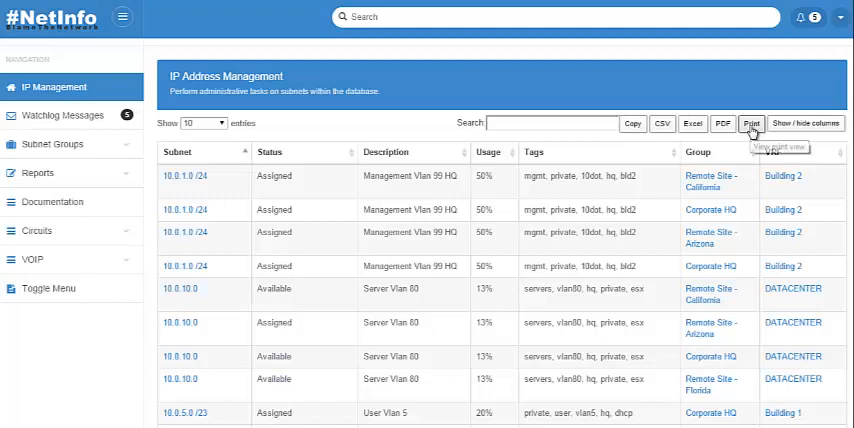
pyautogui.moveTo(246, 19)
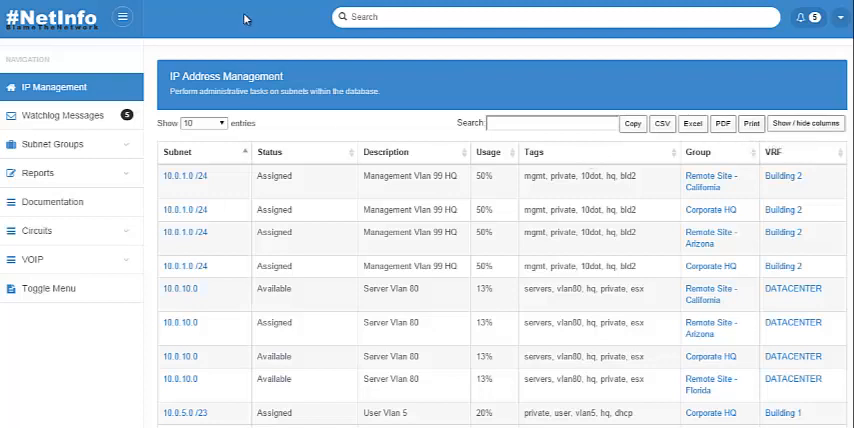
pyautogui.moveTo(305, 280)
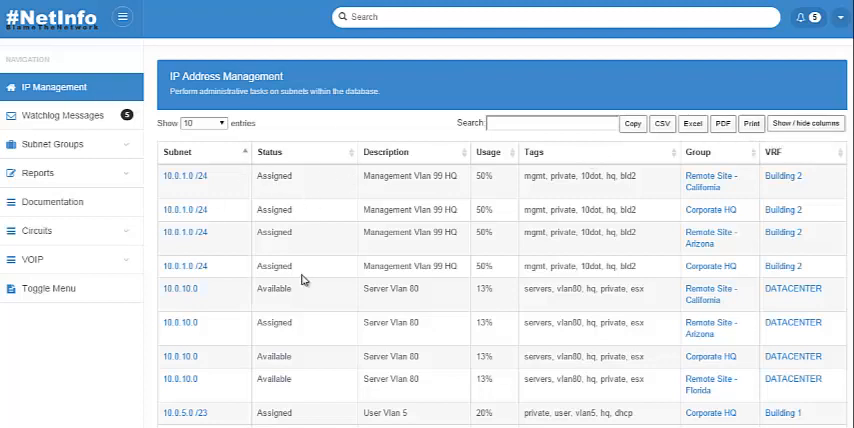
# Return to the full, unfiltered IP Address Management subnet list
pyautogui.click(805, 123)
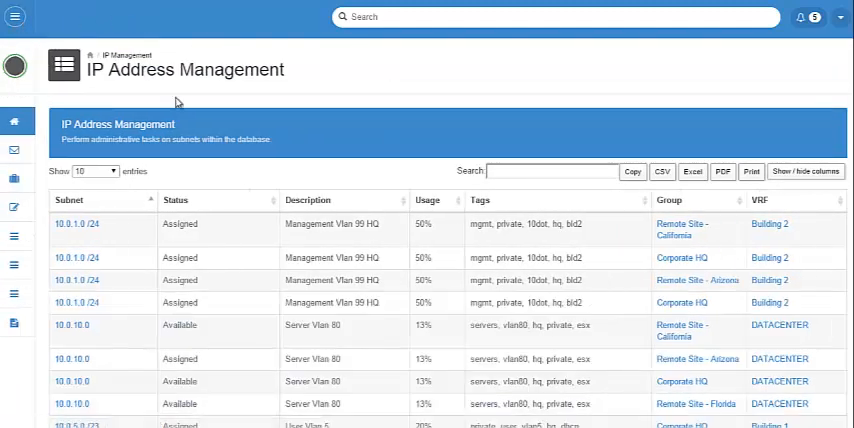
# Expand the hamburger sidebar to show the Engineer profile and section names
pyautogui.click(15, 17)
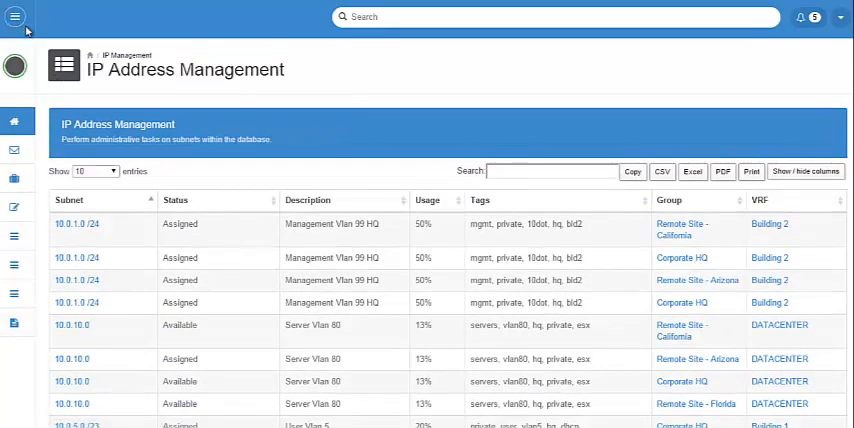
pyautogui.click(14, 17)
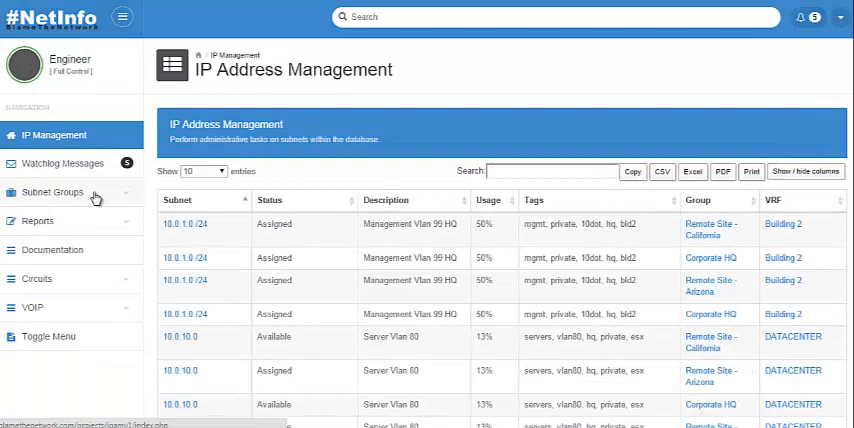
# Expand Subnet Groups, then show Reports > Stats & Metrics with Firefox and Chrome charts
pyautogui.click(51, 193)
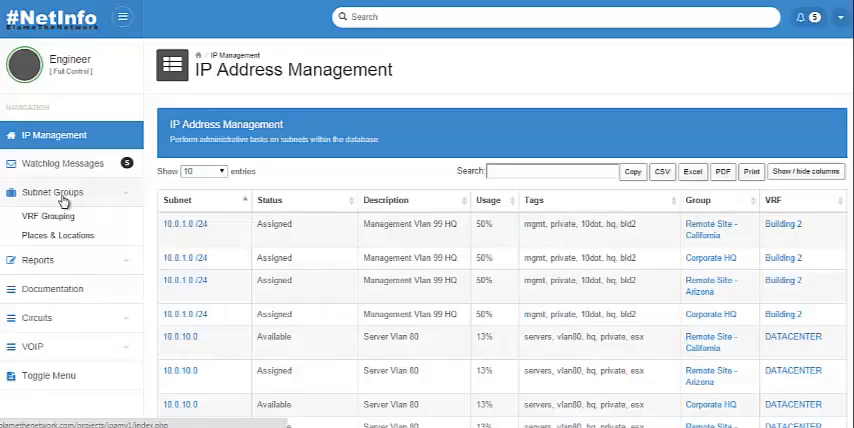
pyautogui.moveTo(111, 205)
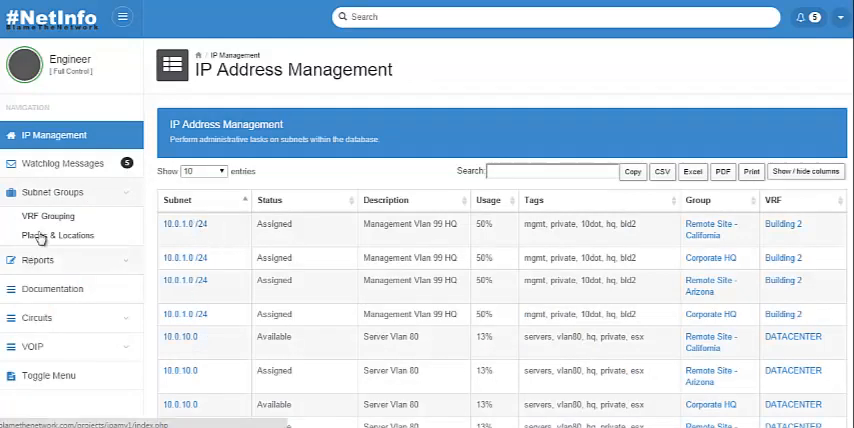
pyautogui.click(62, 235)
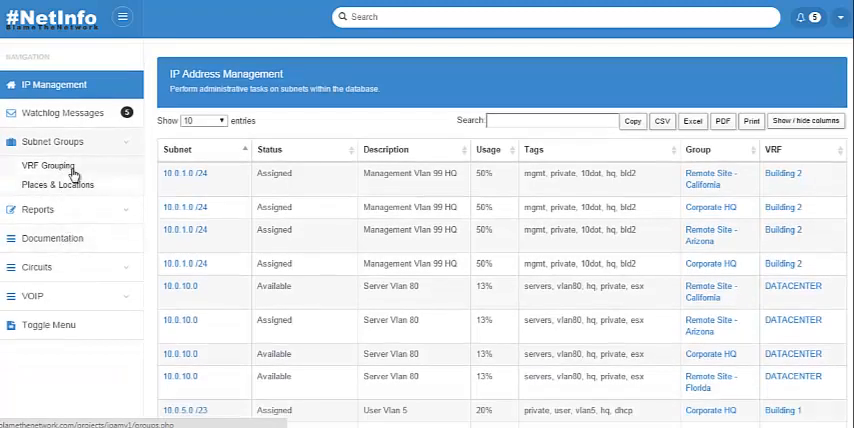
pyautogui.scroll(-3)
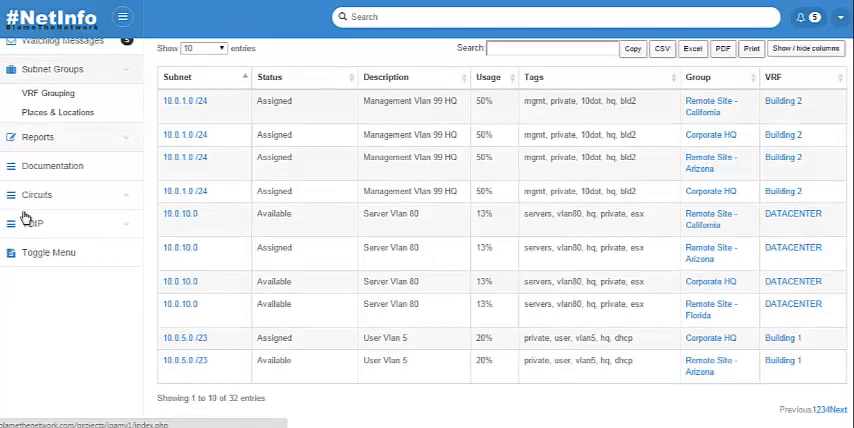
pyautogui.click(33, 137)
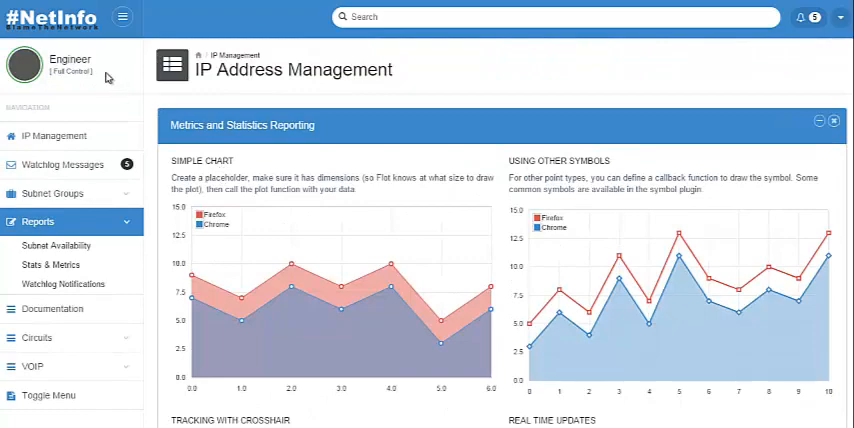
pyautogui.scroll(-3)
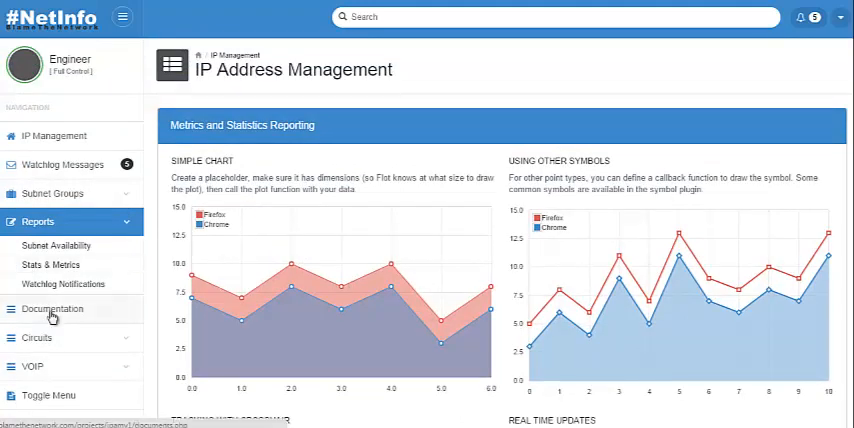
pyautogui.scroll(-3)
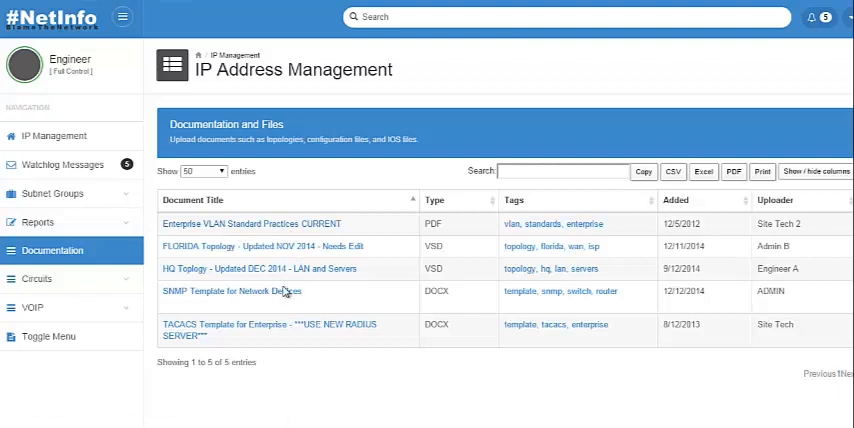
pyautogui.moveTo(221, 242)
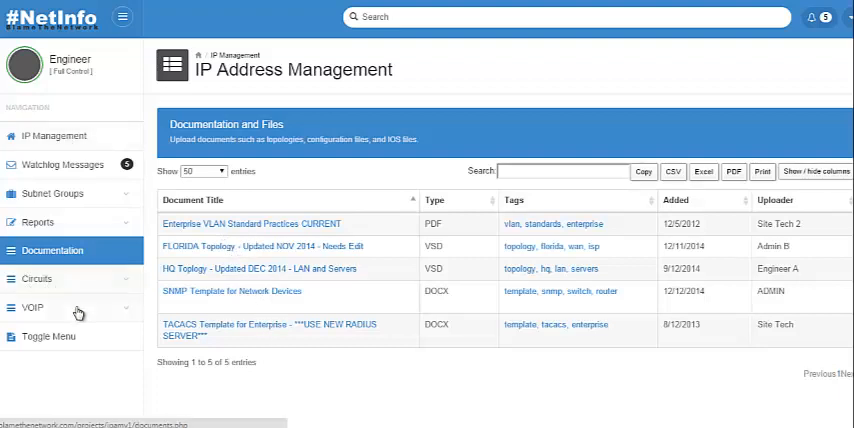
# Reveal the VOIP and Circuits sub-pages, then go back to IP Management
pyautogui.click(37, 279)
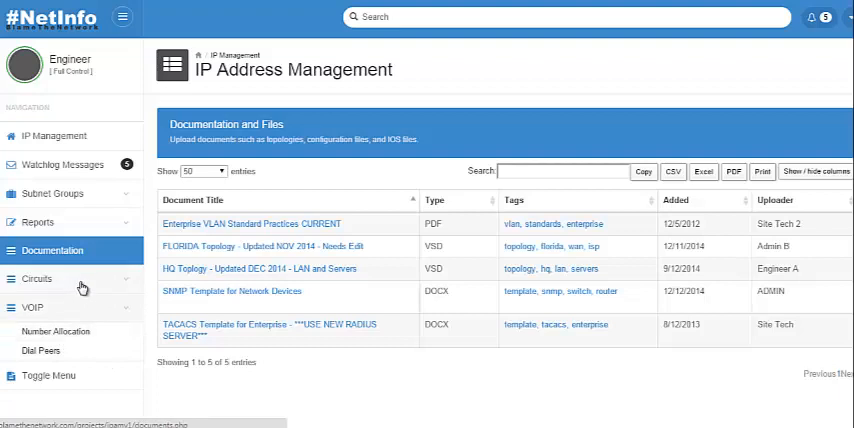
pyautogui.click(37, 279)
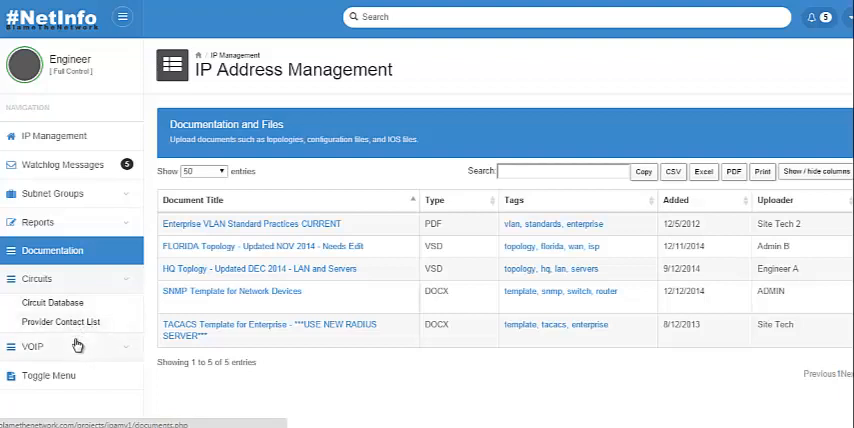
pyautogui.click(33, 307)
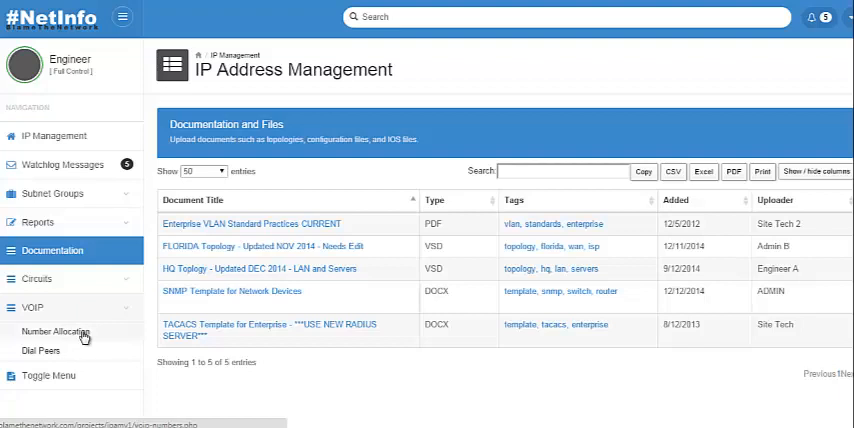
pyautogui.moveTo(97, 338)
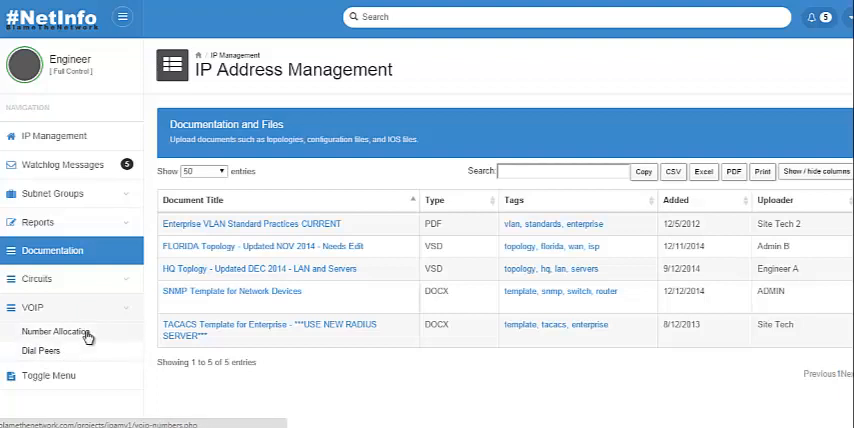
pyautogui.moveTo(82, 344)
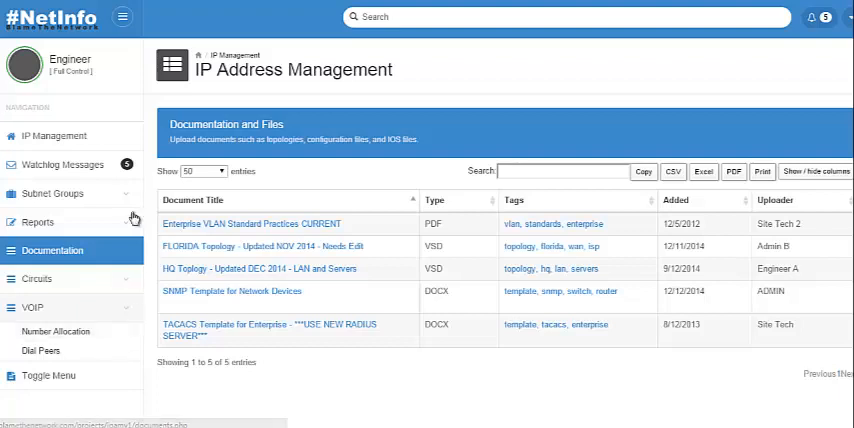
pyautogui.click(37, 278)
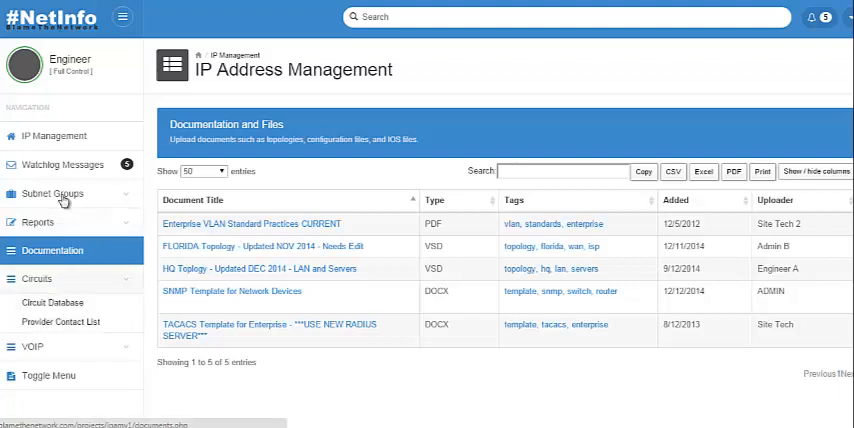
pyautogui.click(50, 135)
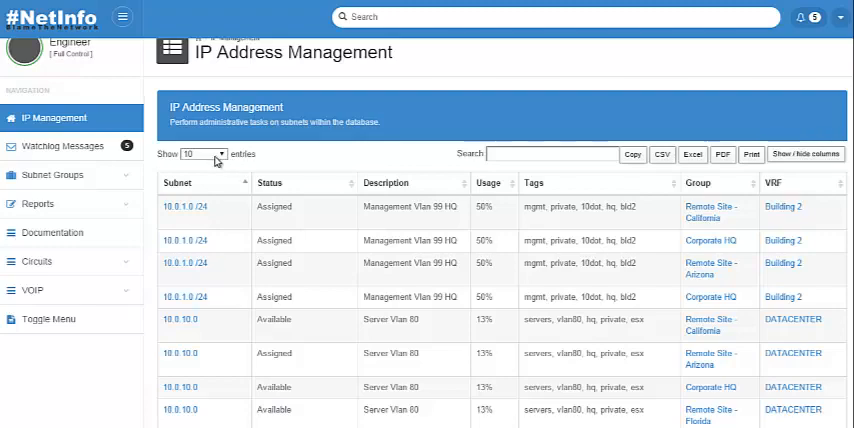
pyautogui.click(202, 153)
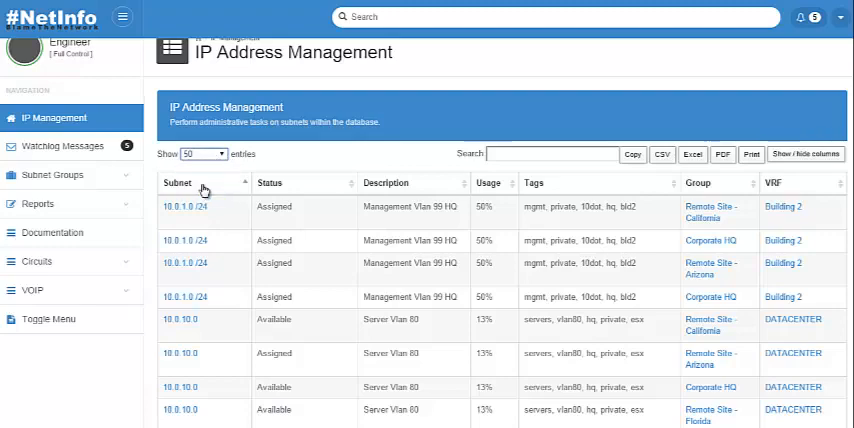
pyautogui.scroll(-3)
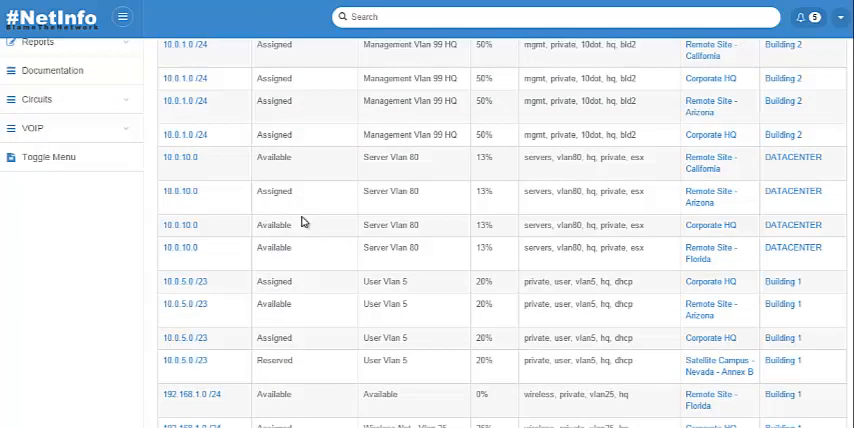
pyautogui.click(202, 171)
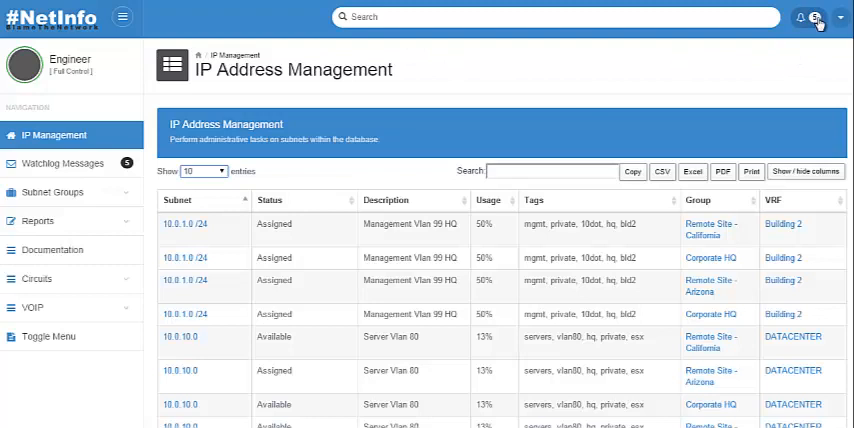
pyautogui.click(814, 17)
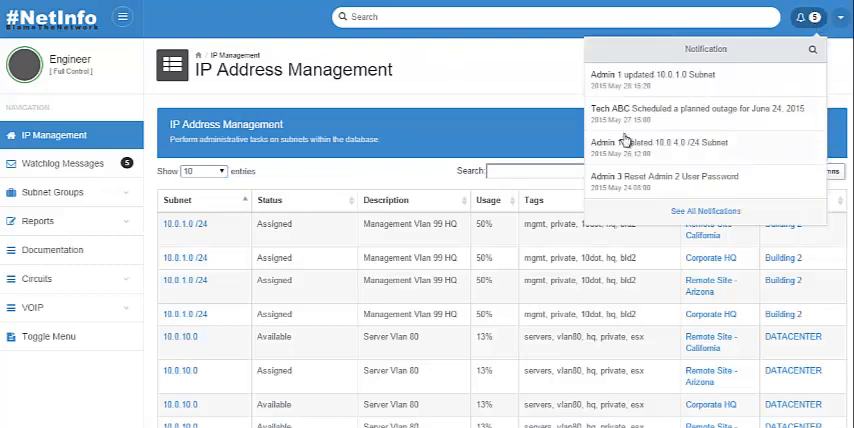
pyautogui.click(843, 16)
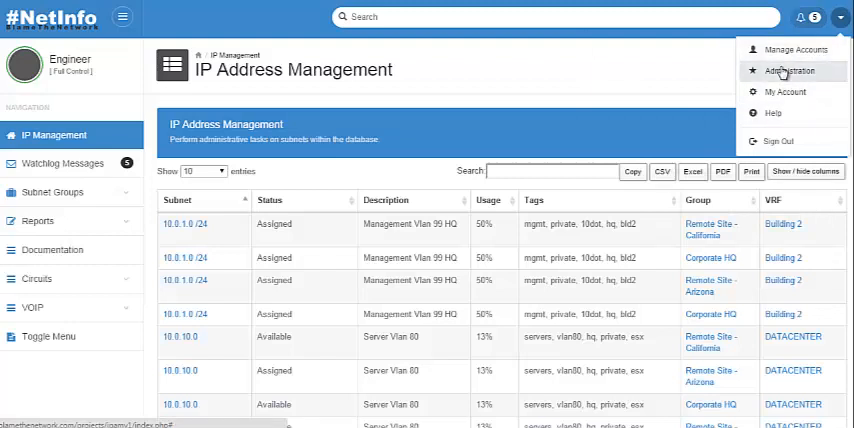
pyautogui.moveTo(793, 49)
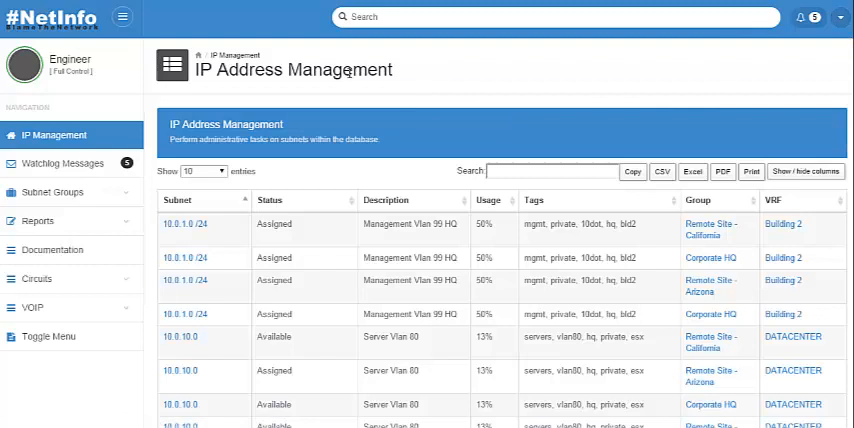
pyautogui.moveTo(28, 192)
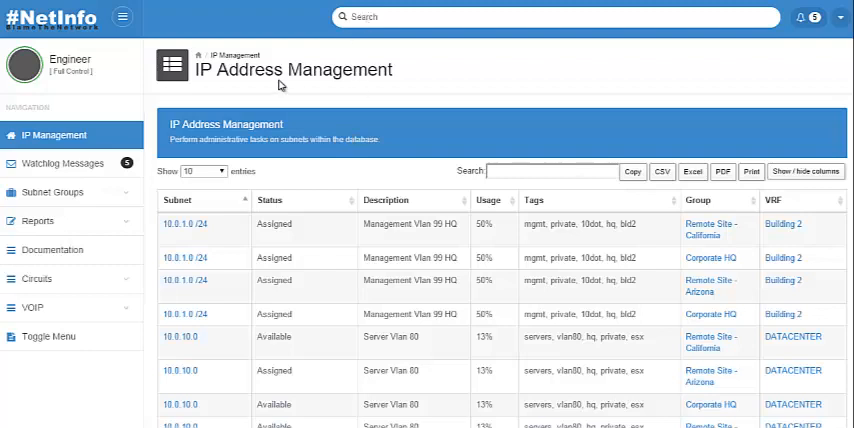
pyautogui.moveTo(91, 197)
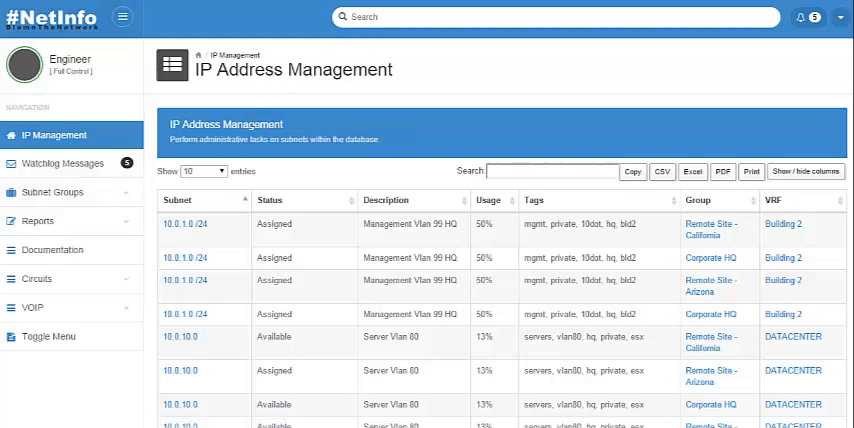
pyautogui.moveTo(165, 123)
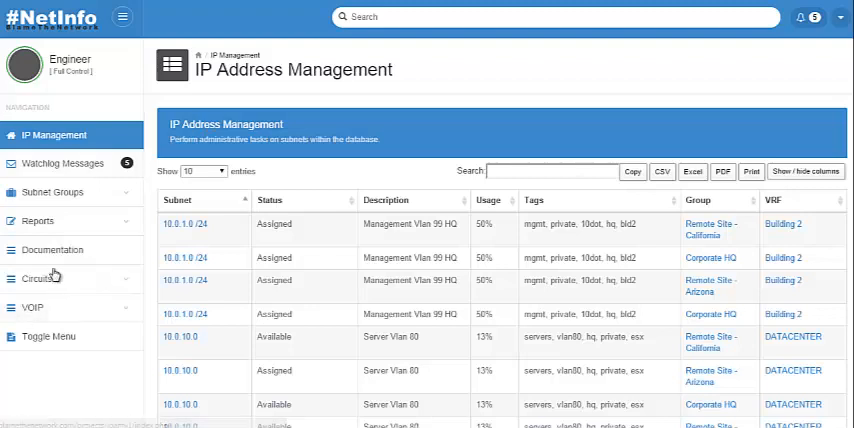
# Expand Circuits, then VOIP, leaving Number Allocation and Dial Peers listed
pyautogui.click(40, 278)
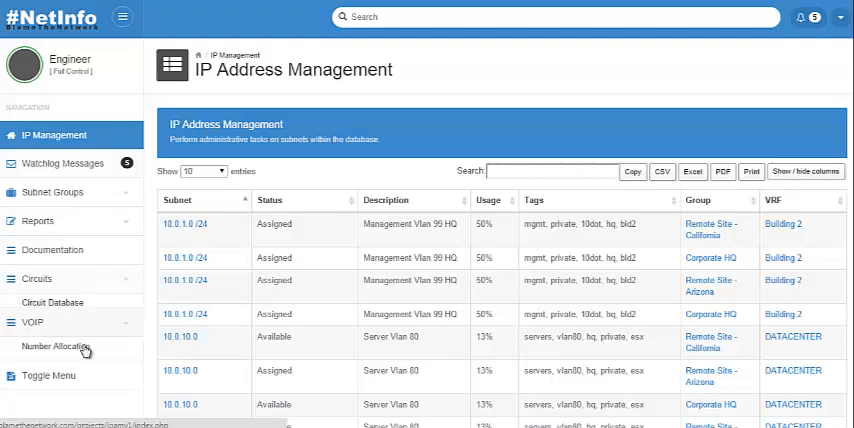
pyautogui.click(36, 278)
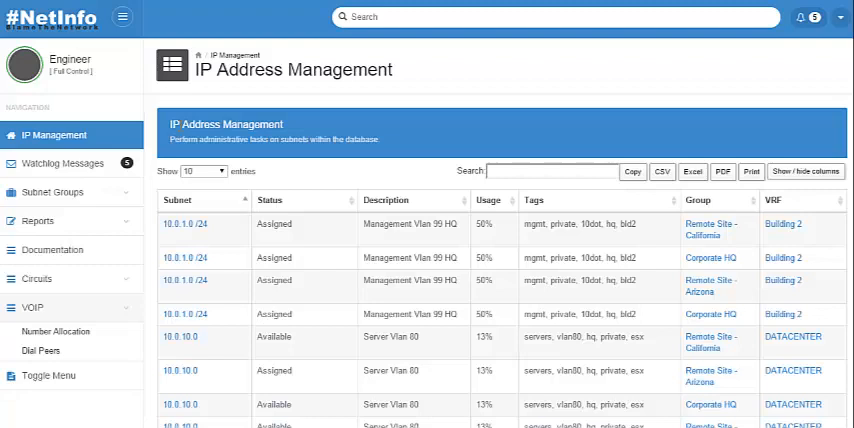
pyautogui.moveTo(100, 31)
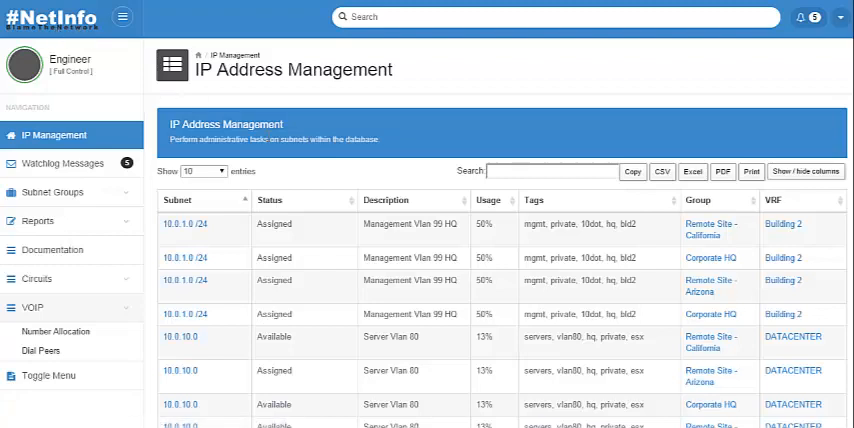
pyautogui.moveTo(223, 110)
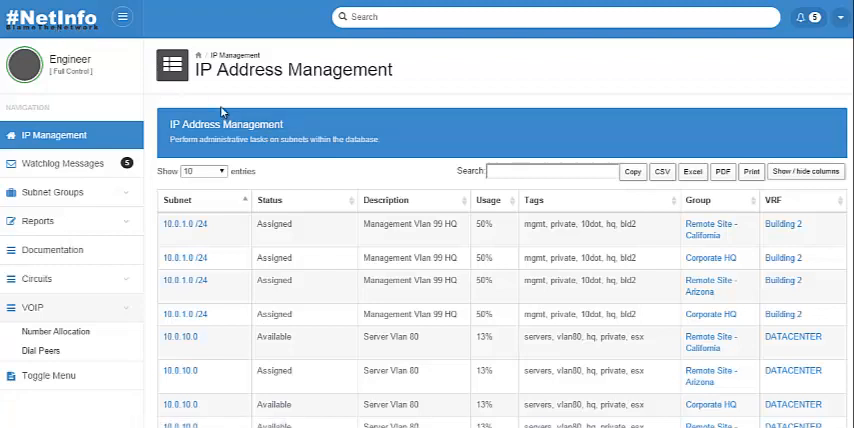